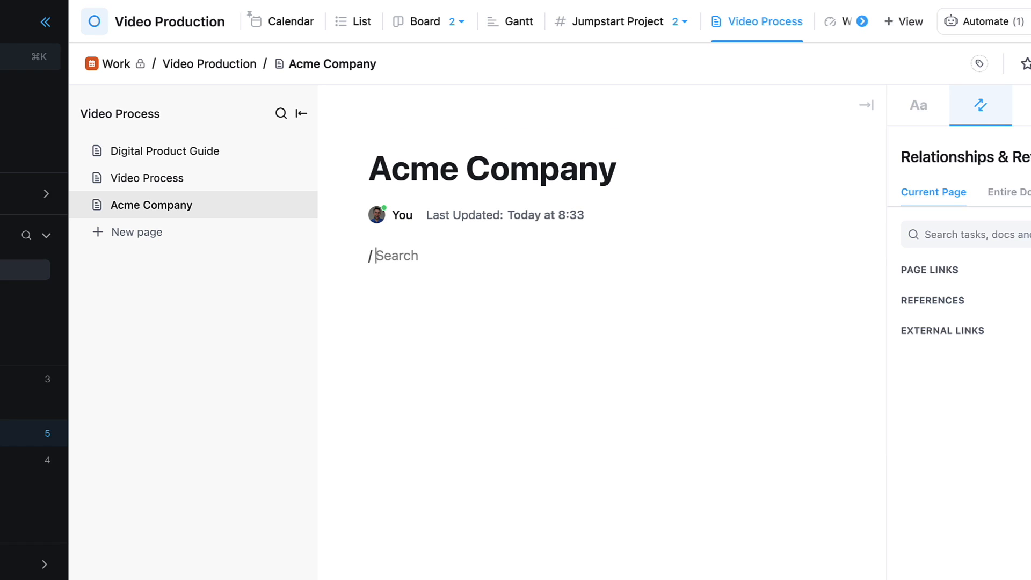
Step: Add a Heading 2 line reading 'Talking about Acme' under the page title
text(/)
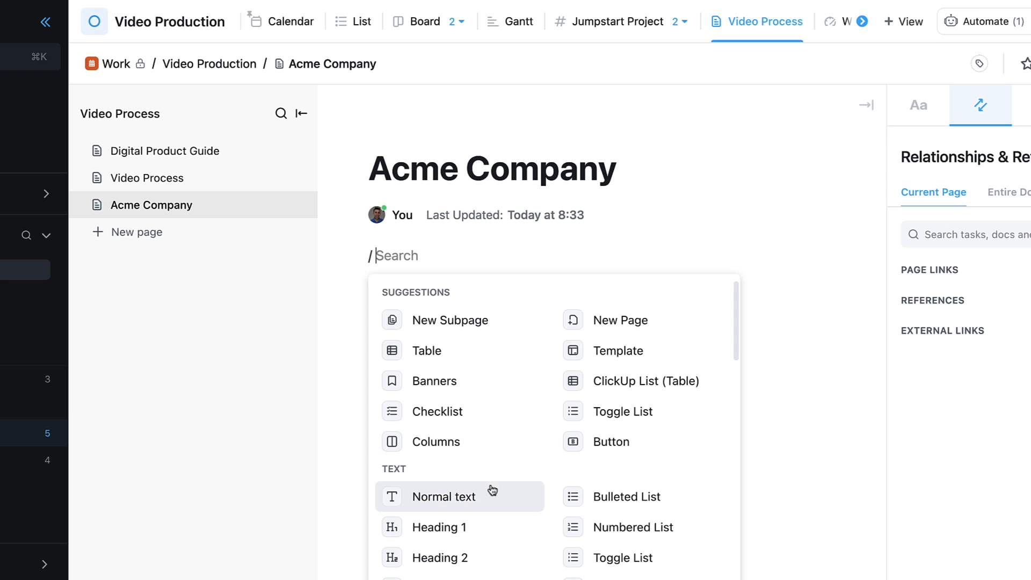
click(440, 557)
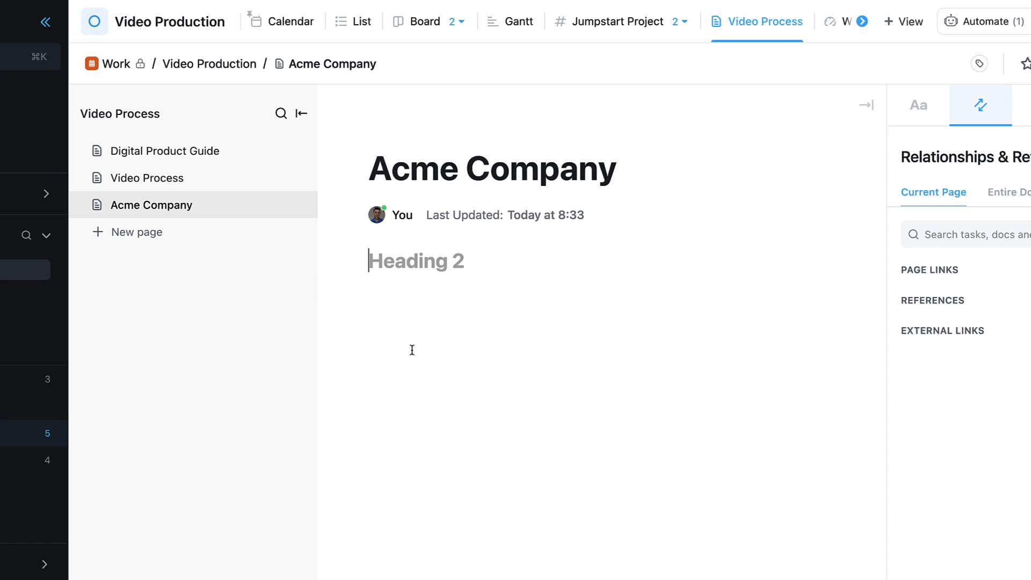
text(Talk)
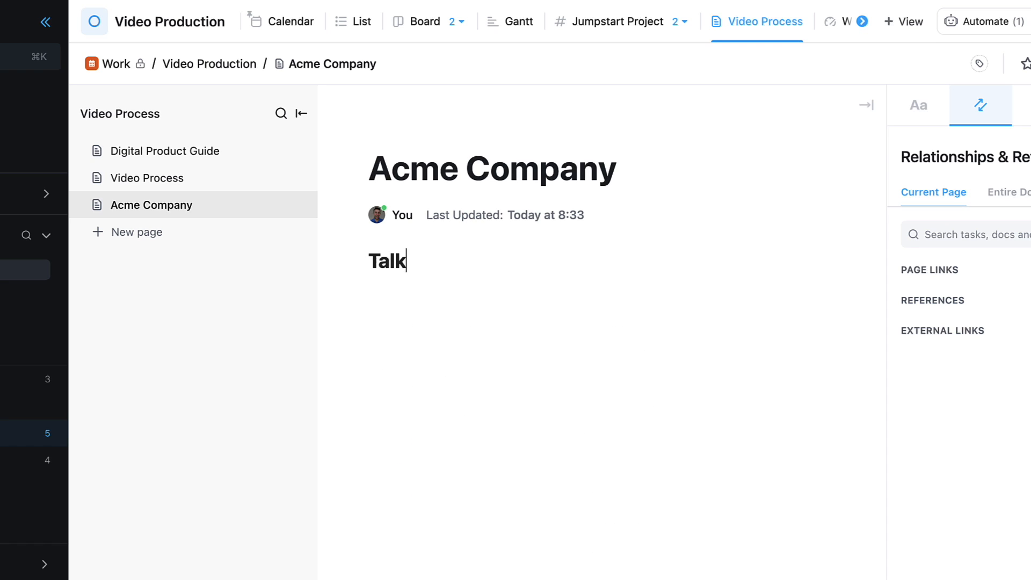
text(ing abo)
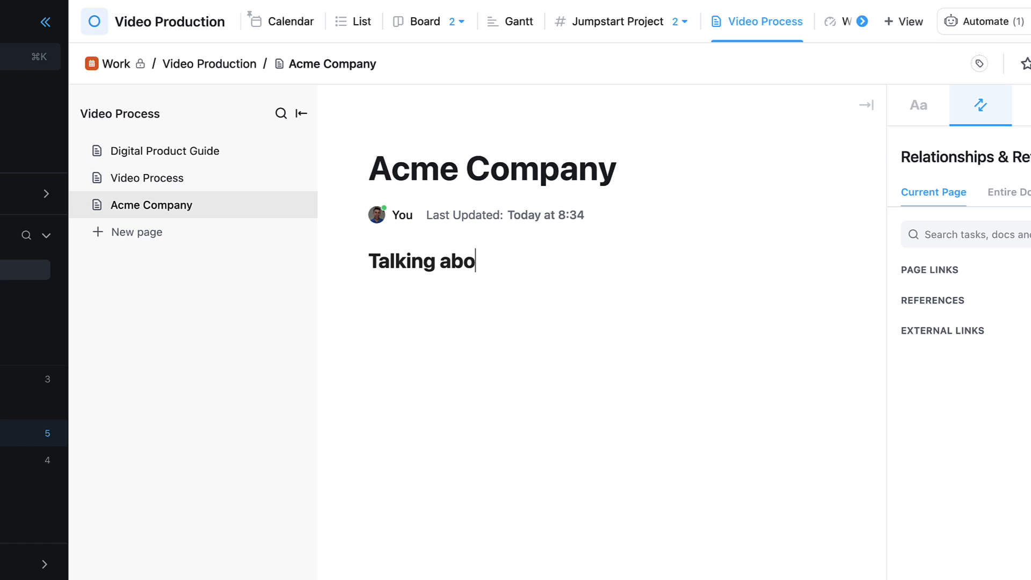
text(ut Acme)
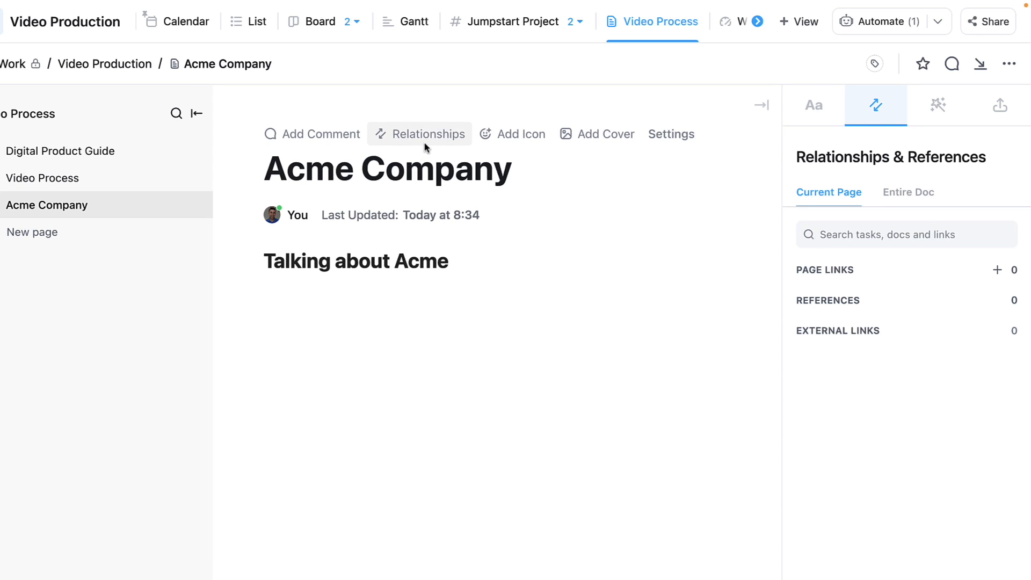
Step: In Relationships, add doc page links to Video Process and Academy Concept
click(427, 133)
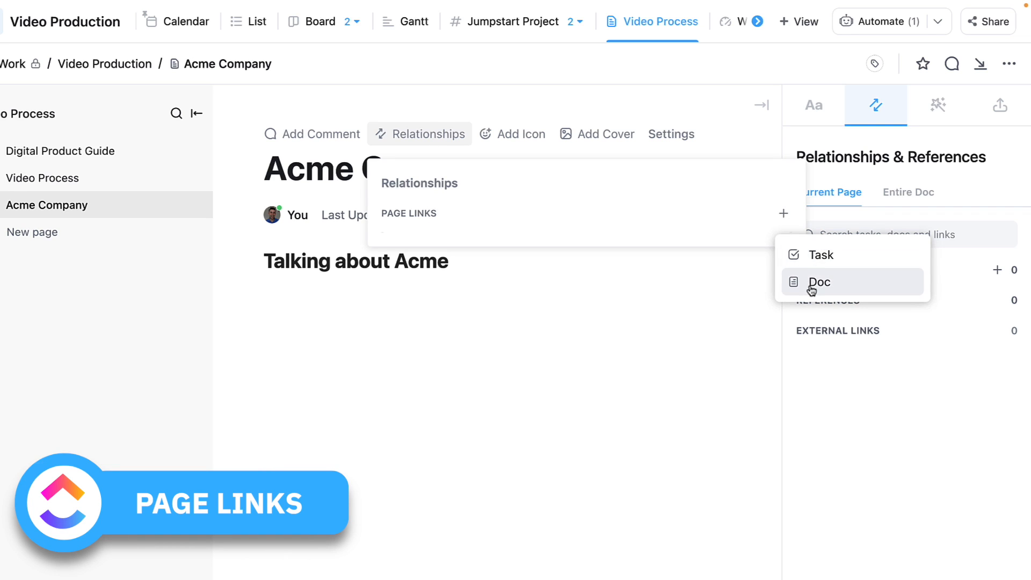
click(818, 281)
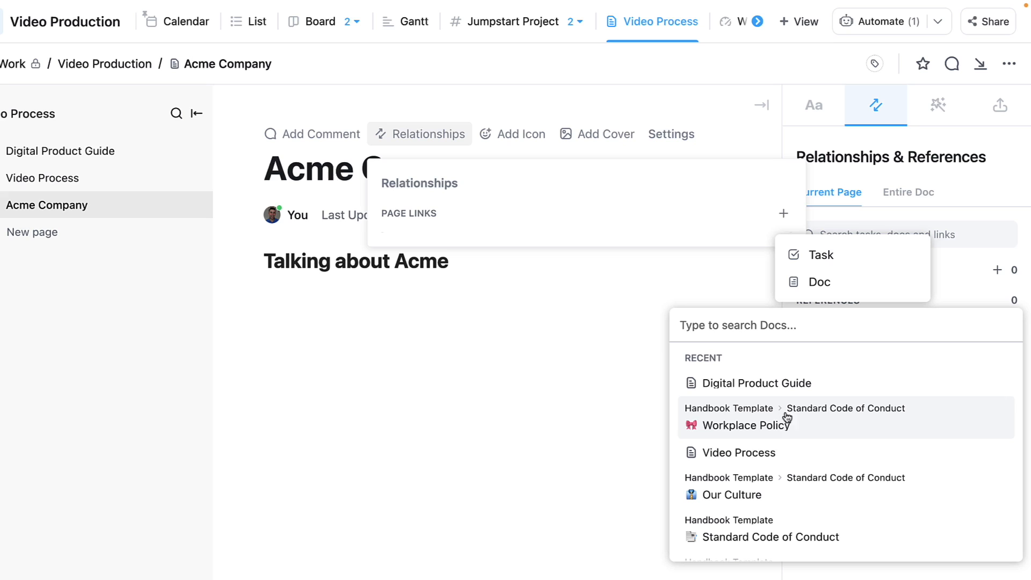
click(739, 452)
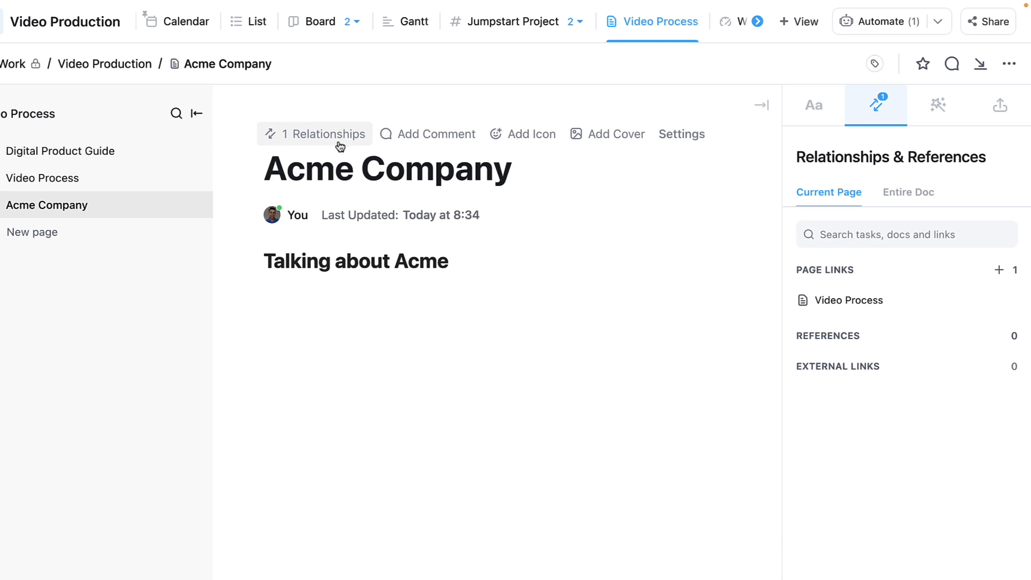
click(322, 135)
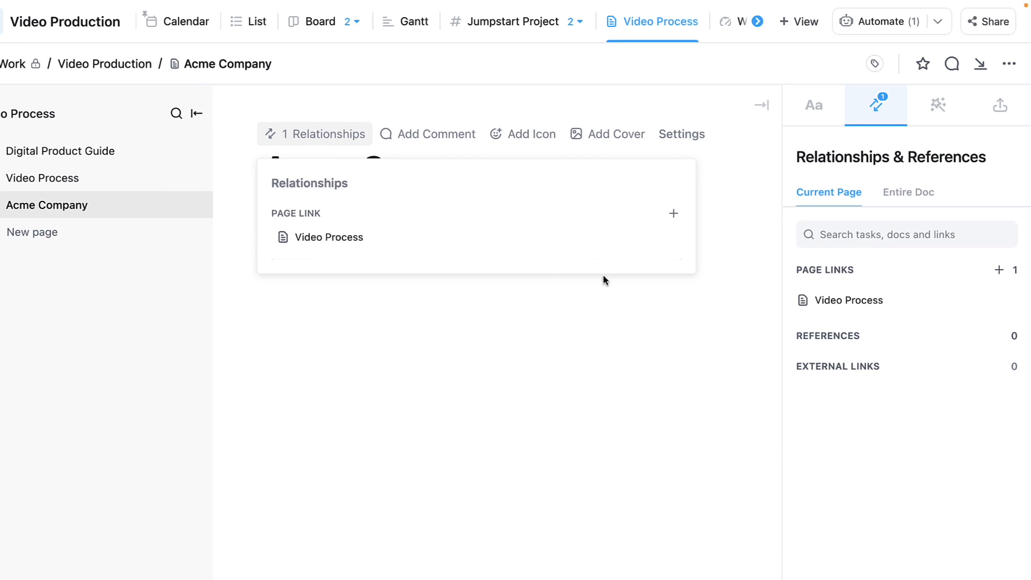
click(673, 213)
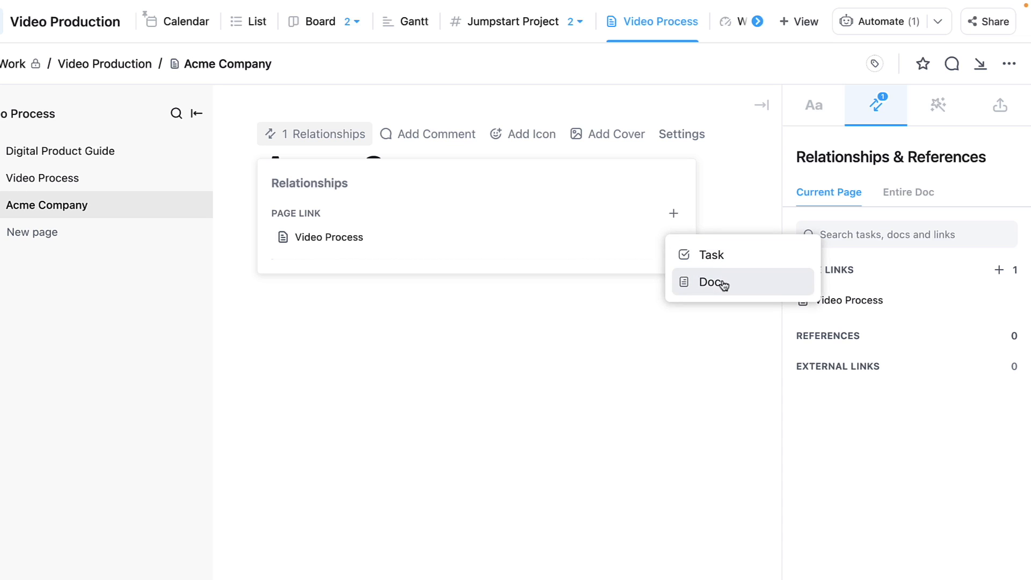
click(711, 281)
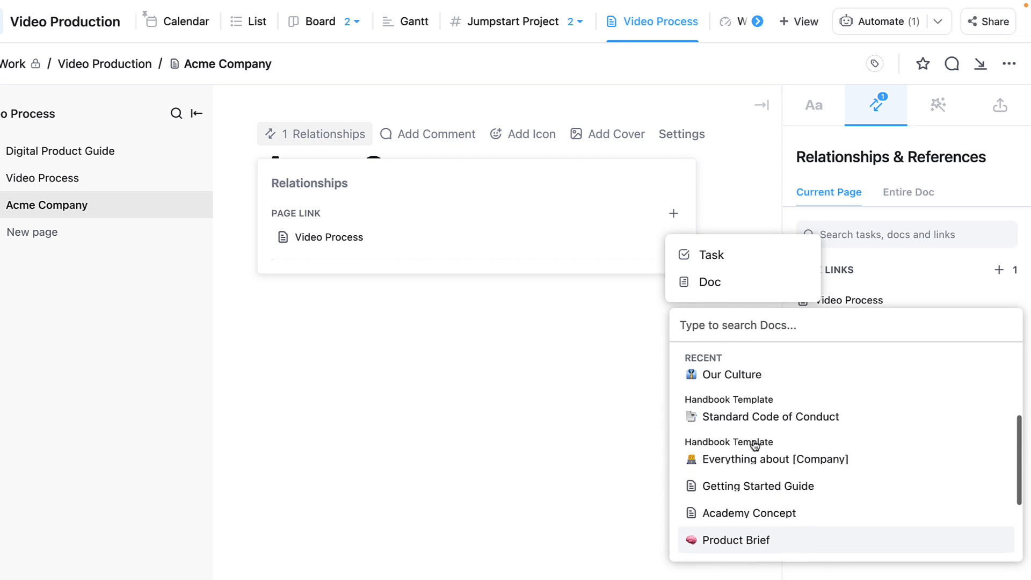
click(749, 512)
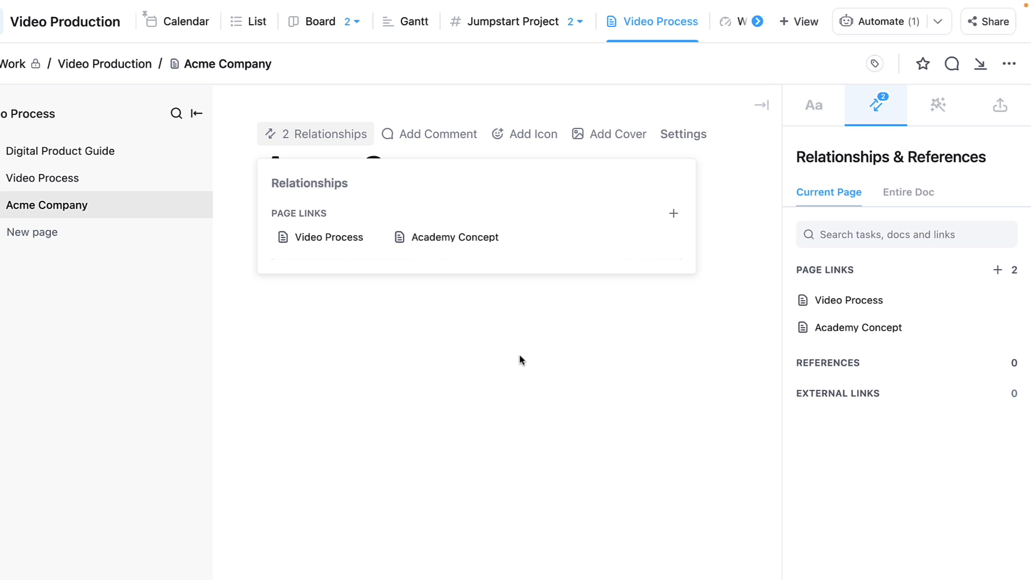
mouse_move(348, 163)
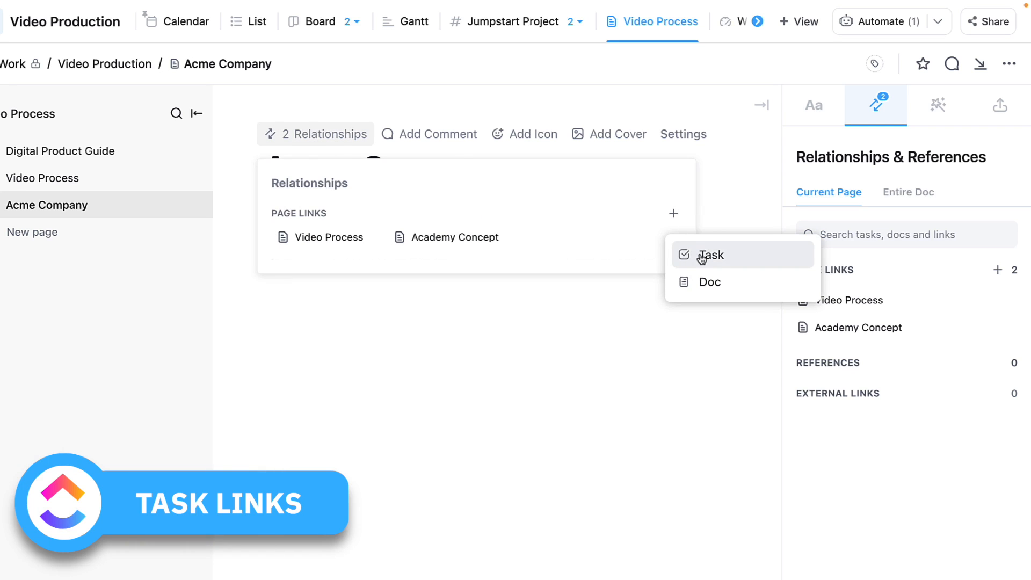
Step: Link the Follow-up on Acme Company: Documentary task, then search 'acm' for Acme Company: Documentary
click(709, 255)
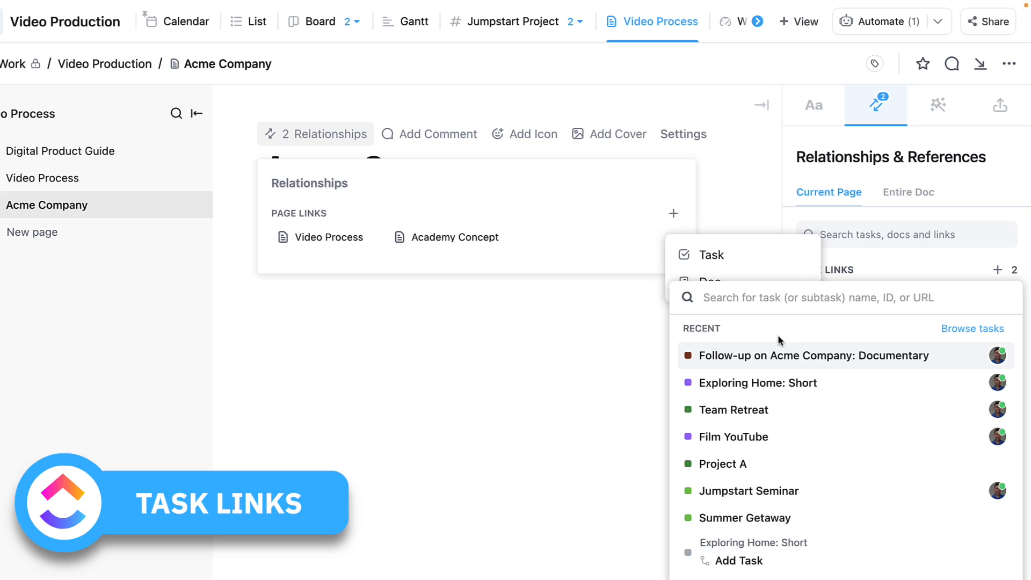
click(812, 355)
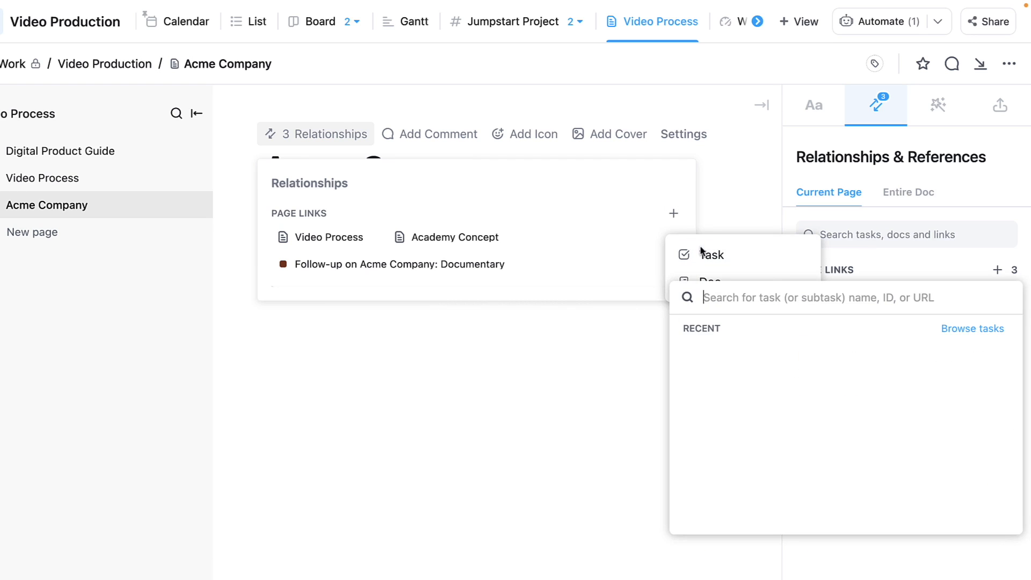
text(acm)
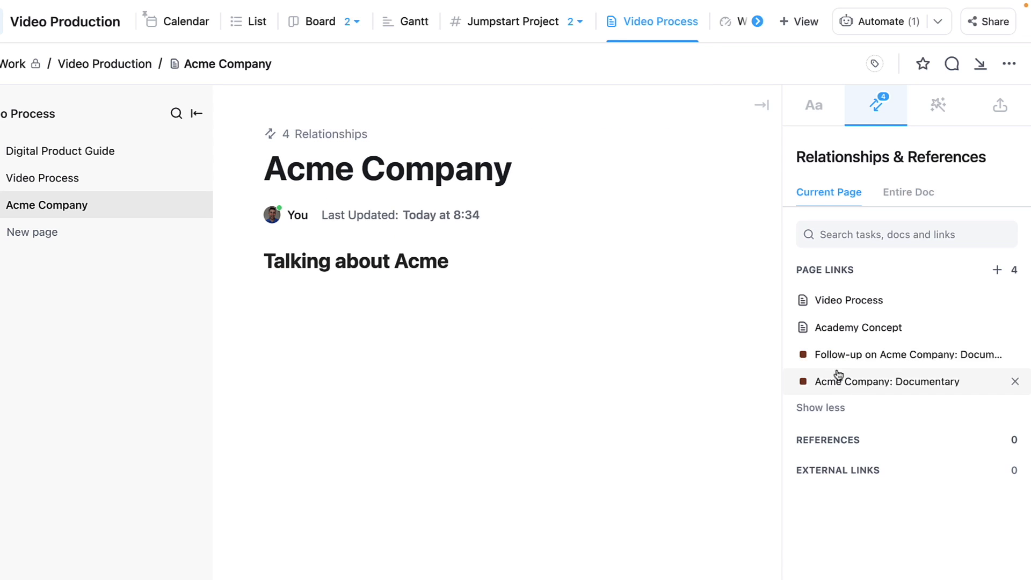
mouse_move(744, 283)
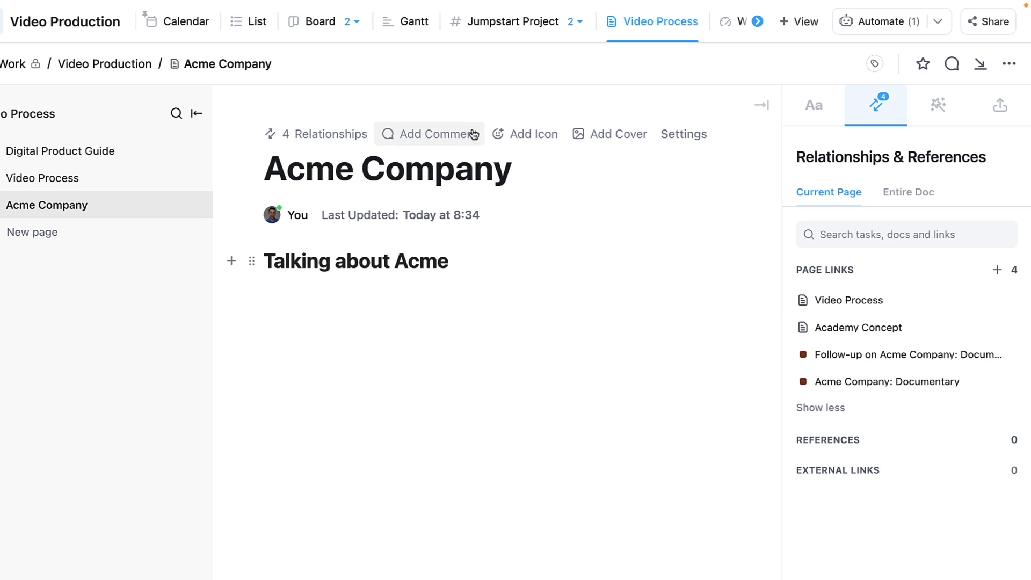
Step: Add a notebook emoji icon and an orange cover, and list relationships for the entire doc
click(524, 135)
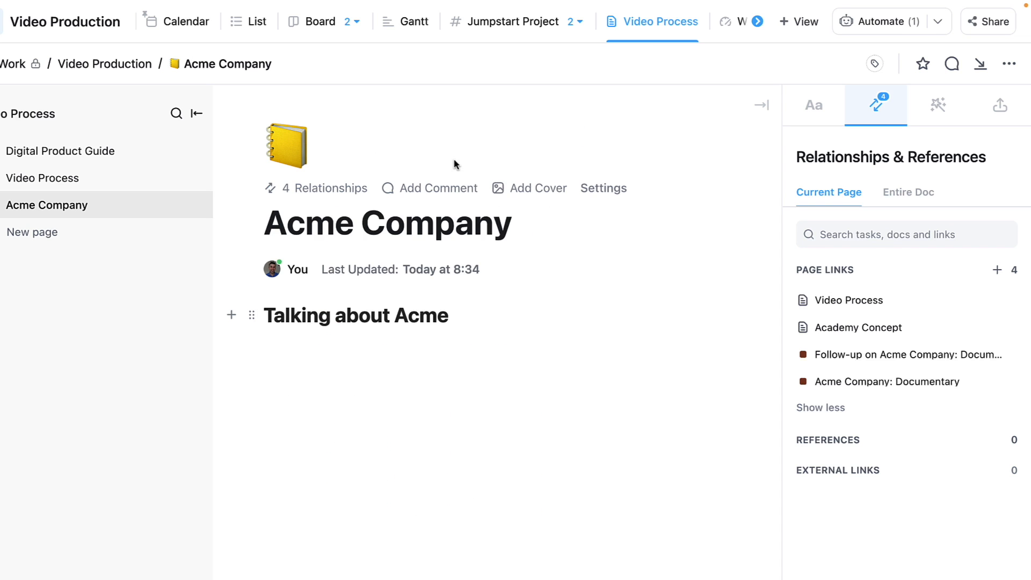
click(529, 188)
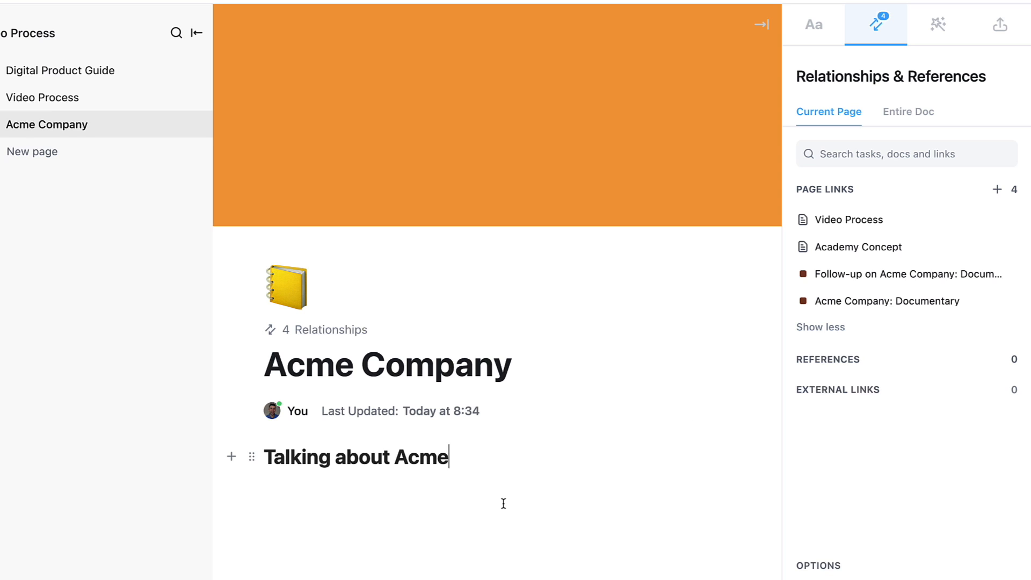
mouse_move(830, 378)
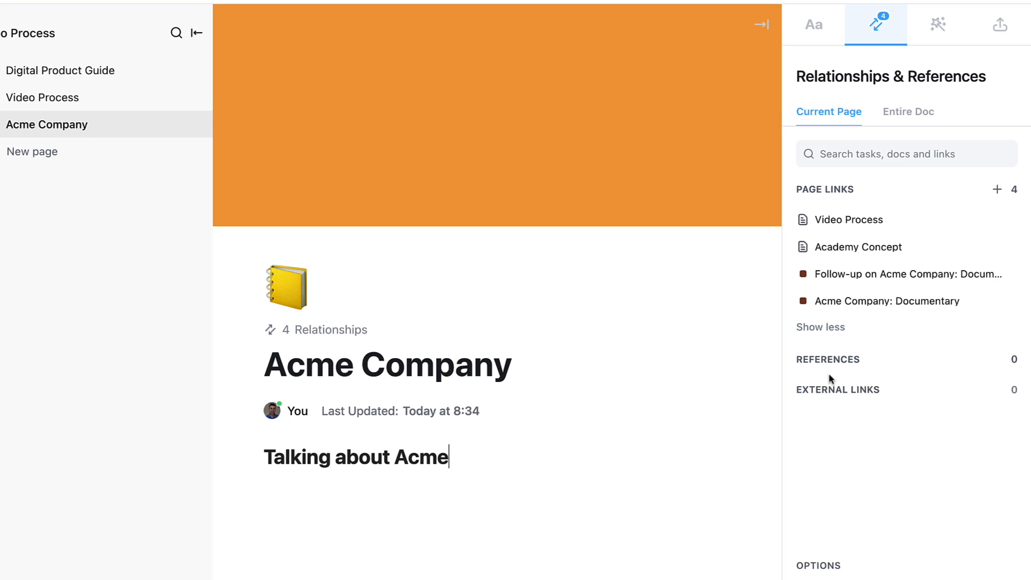
mouse_move(902, 394)
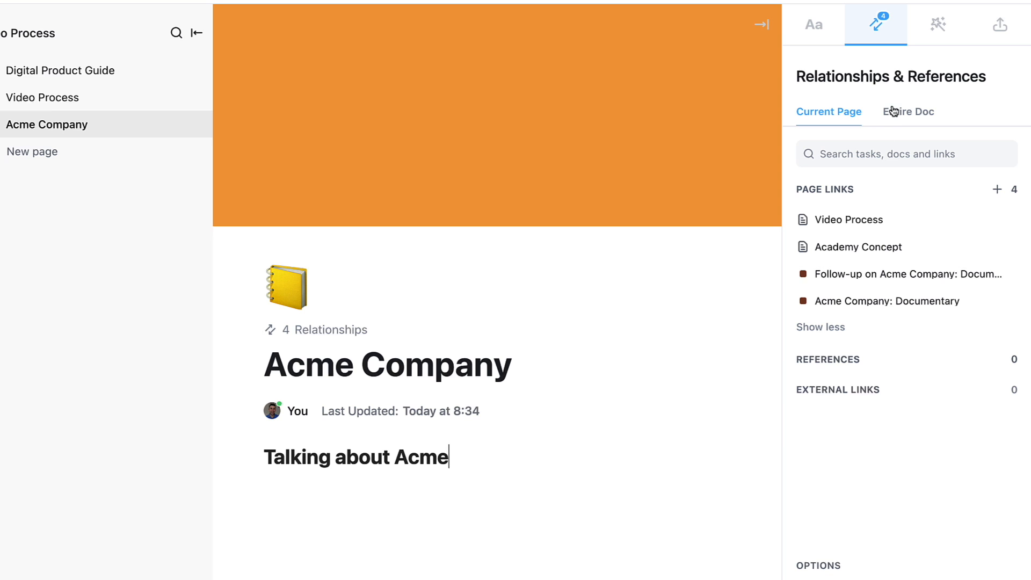
click(908, 111)
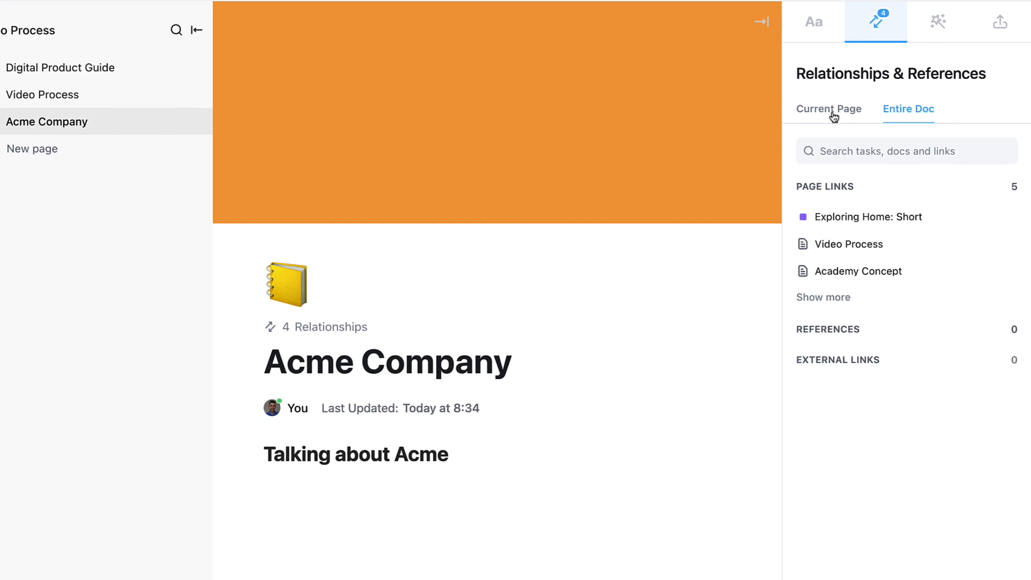
Step: Show the current page's relationships on the page as an Accordion
click(990, 508)
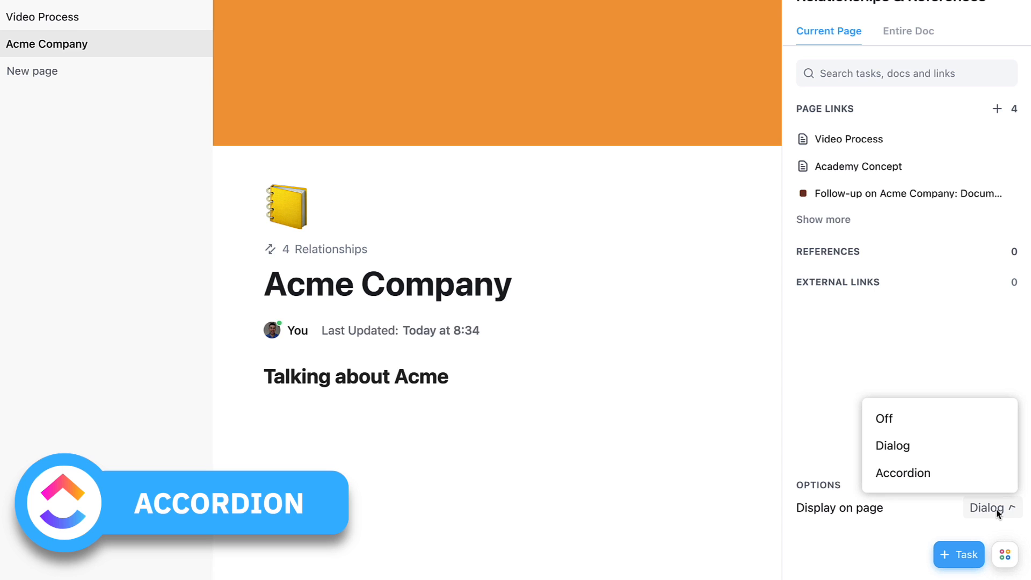
click(902, 473)
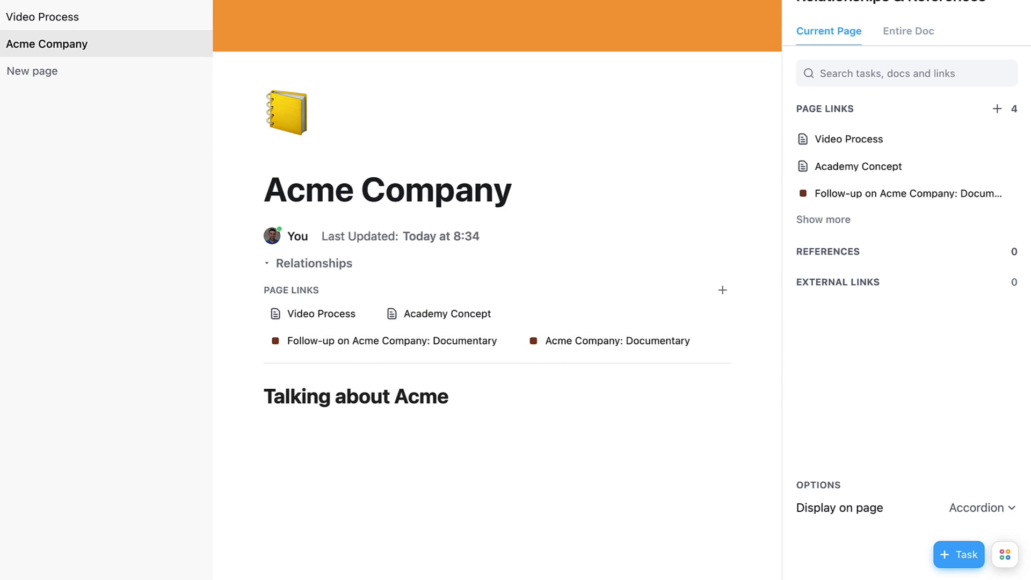
mouse_move(710, 32)
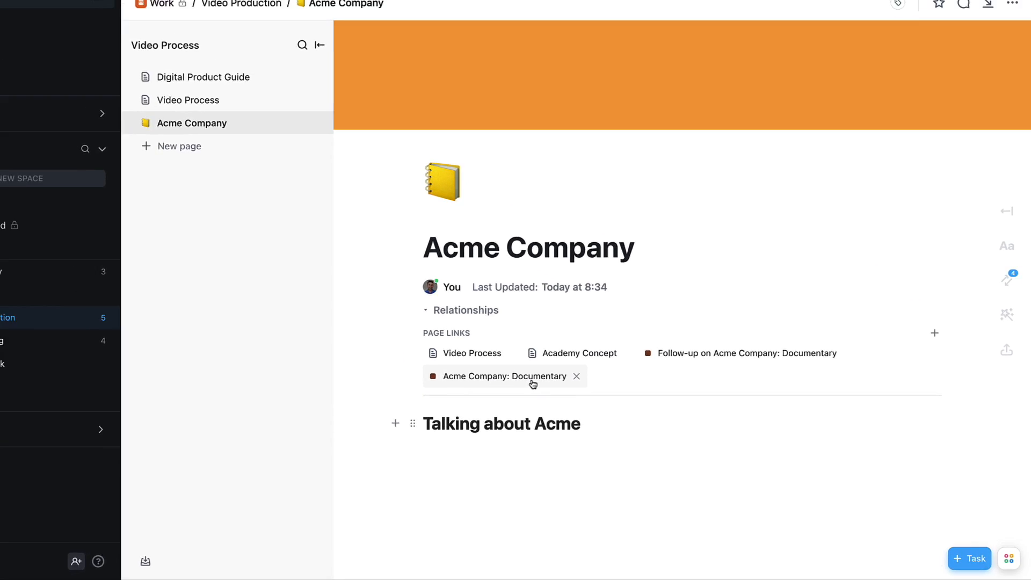
Step: Visit the linked Video Process doc, return to Acme Company, and collapse Relationships
click(503, 376)
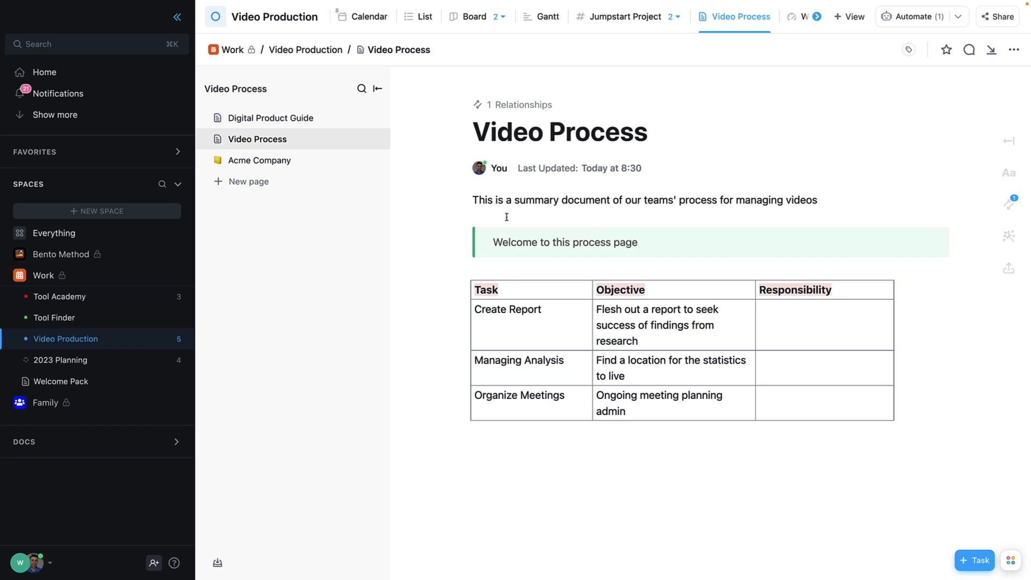
click(259, 160)
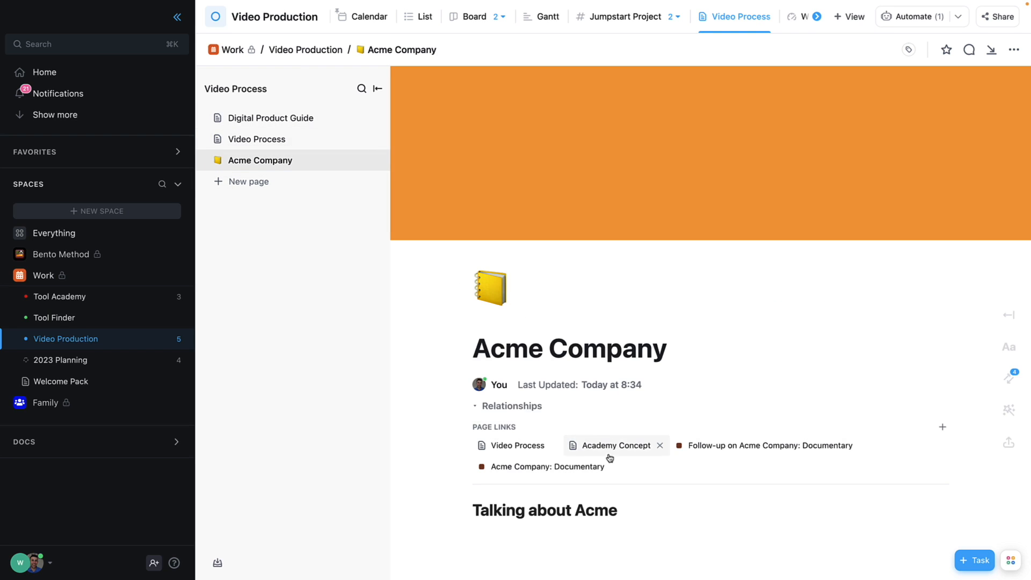
click(616, 445)
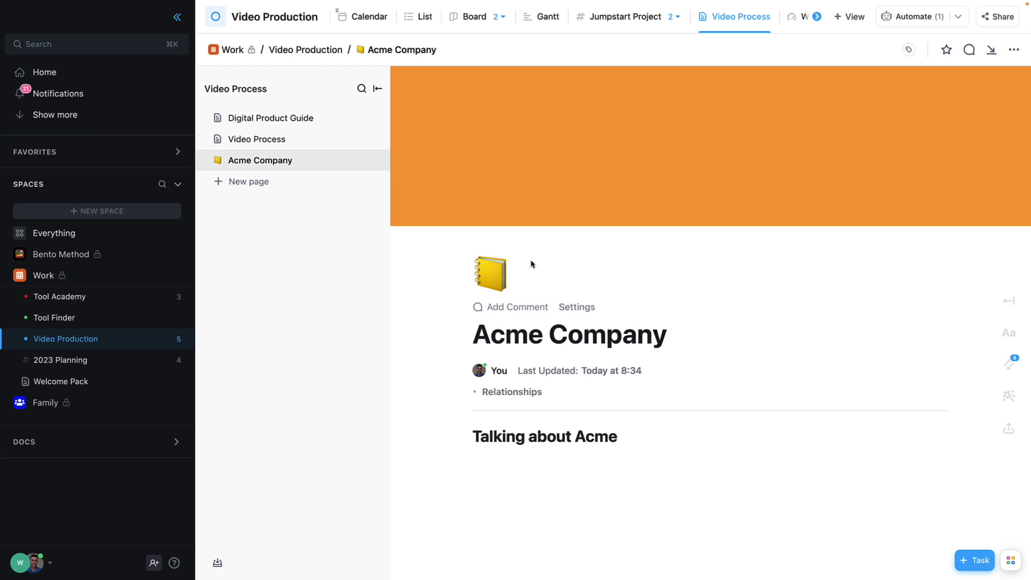
mouse_move(1009, 364)
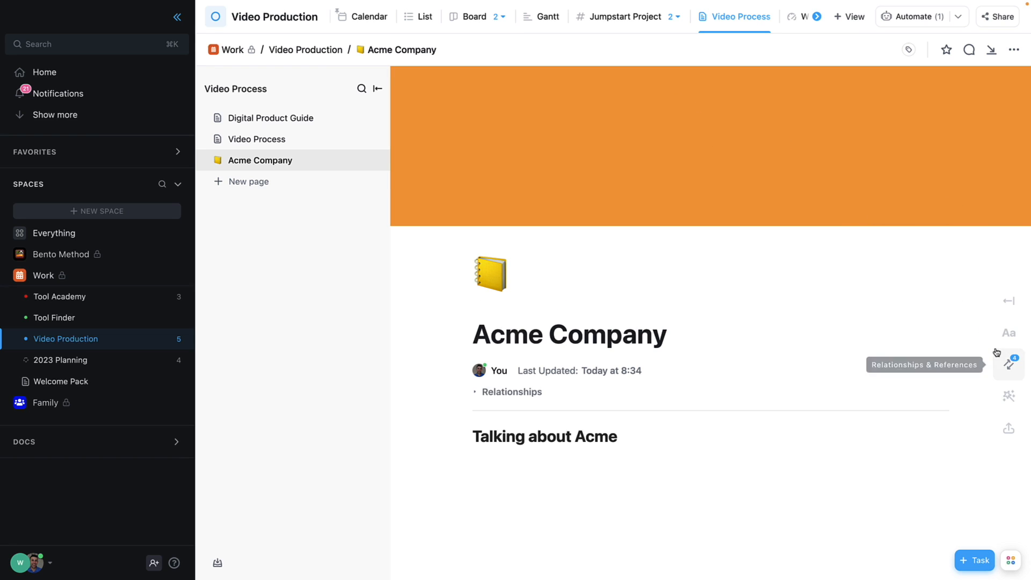
click(1008, 362)
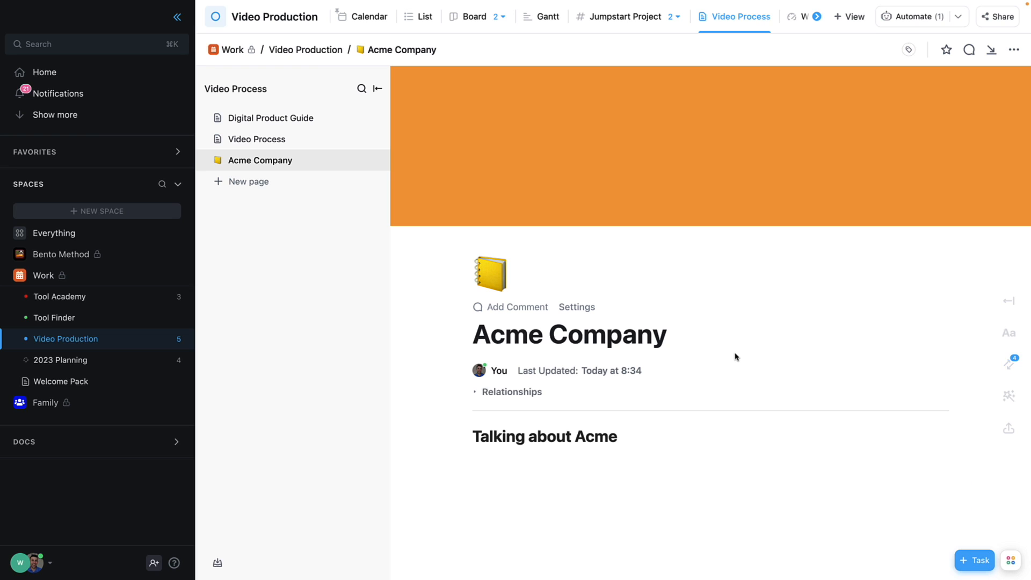
mouse_move(715, 339)
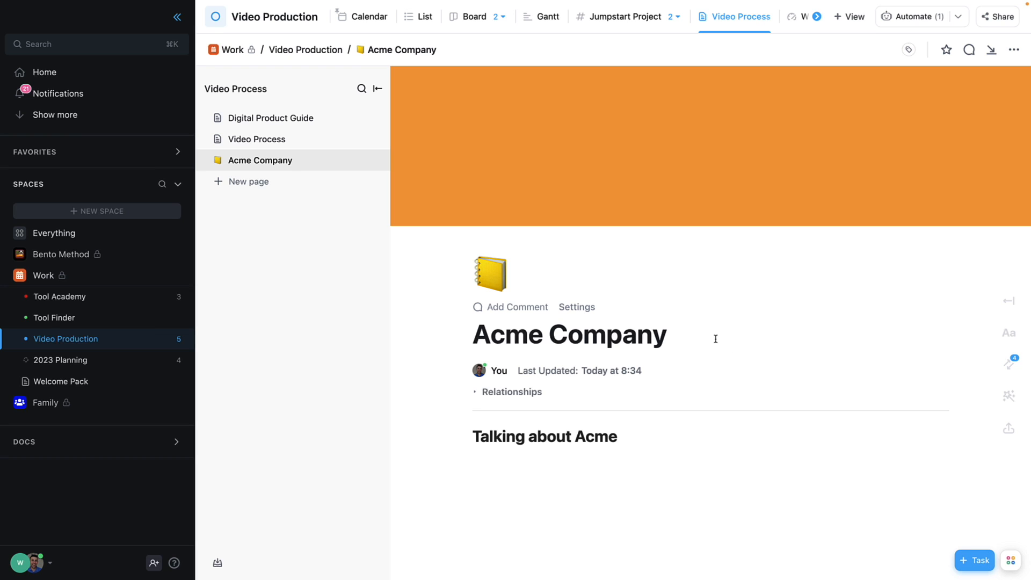